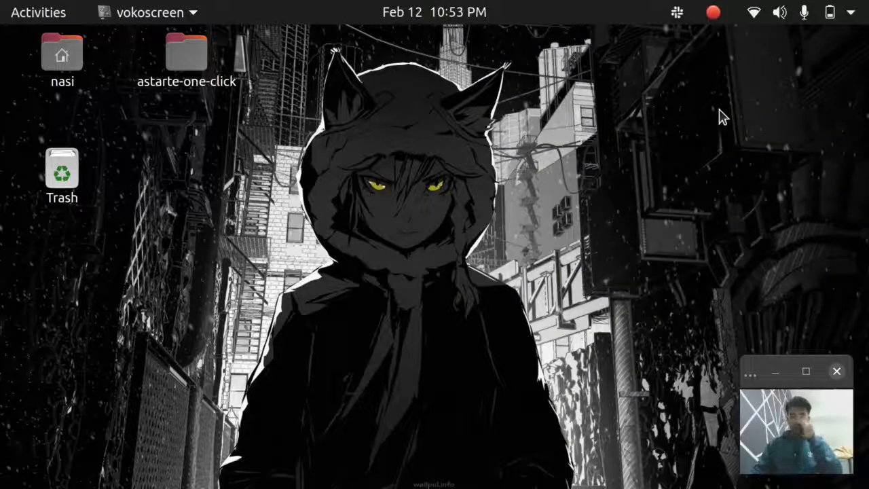
mouse_move(366, 252)
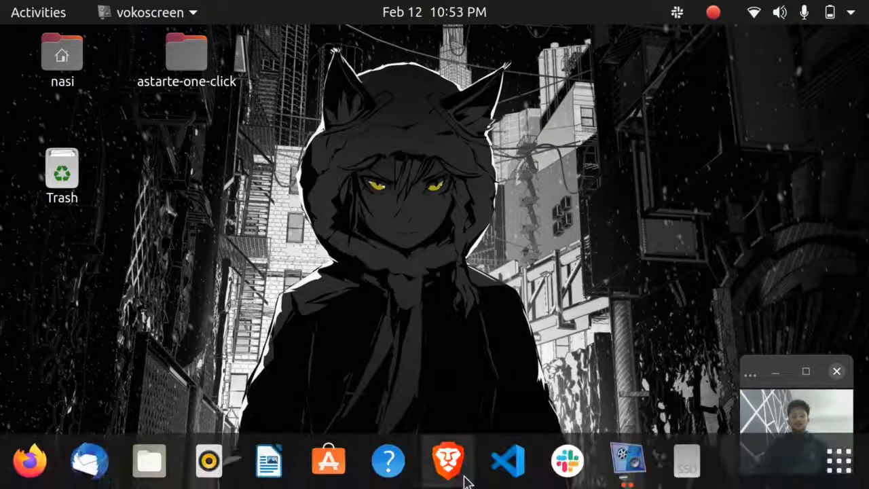
Step: Launch Brave, follow the AWS Management Console Google result and choose Log back in
left_click(449, 461)
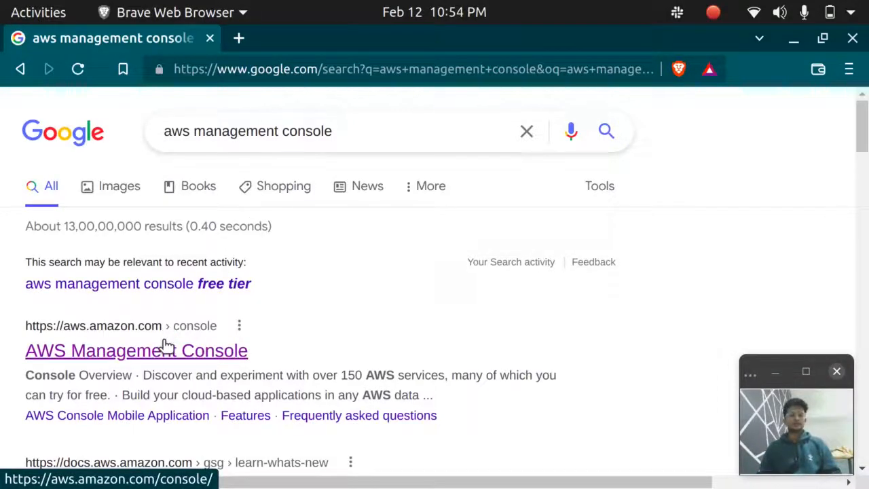
left_click(136, 350)
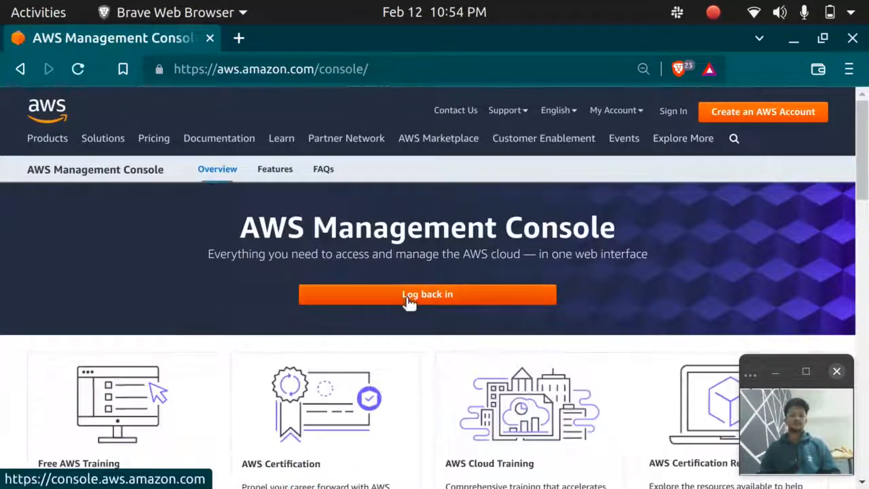
left_click(426, 294)
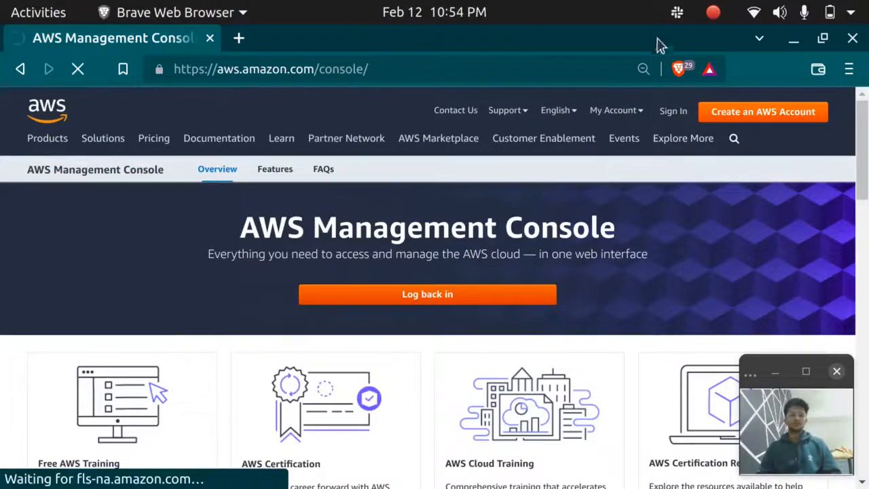
Step: Search the Console Home service bar for 'ec2' to list matching services
left_click(427, 293)
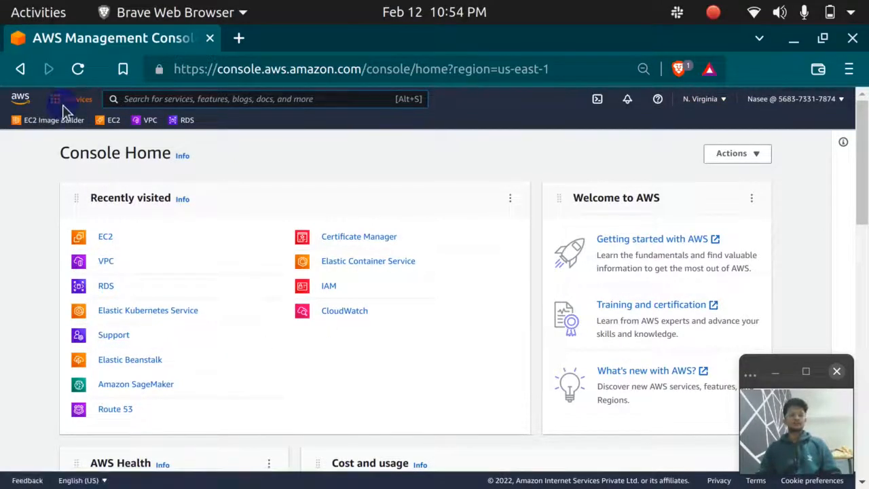
left_click(55, 98)
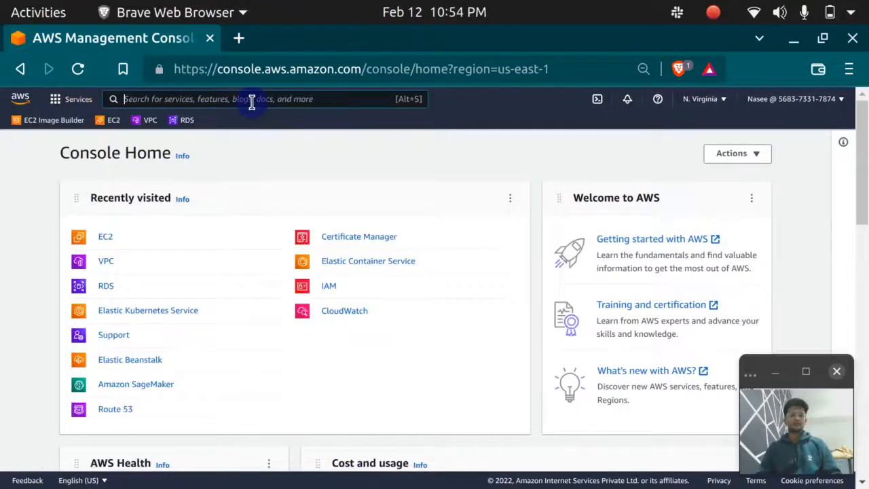
type("ec2")
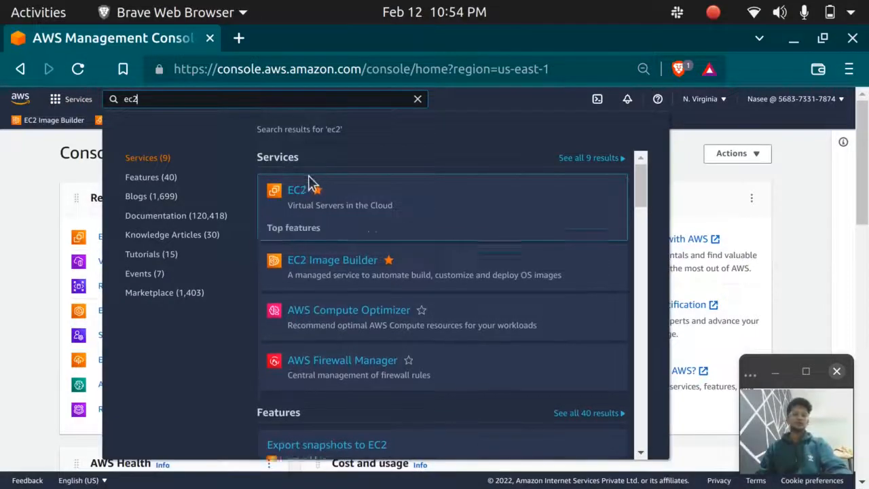
Step: Go to the EC2 service from the results and view its Instances list
left_click(296, 190)
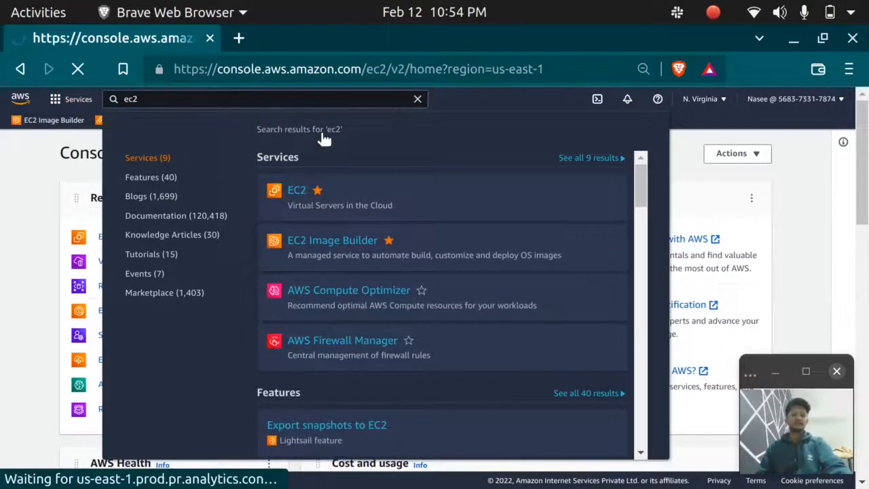
left_click(296, 190)
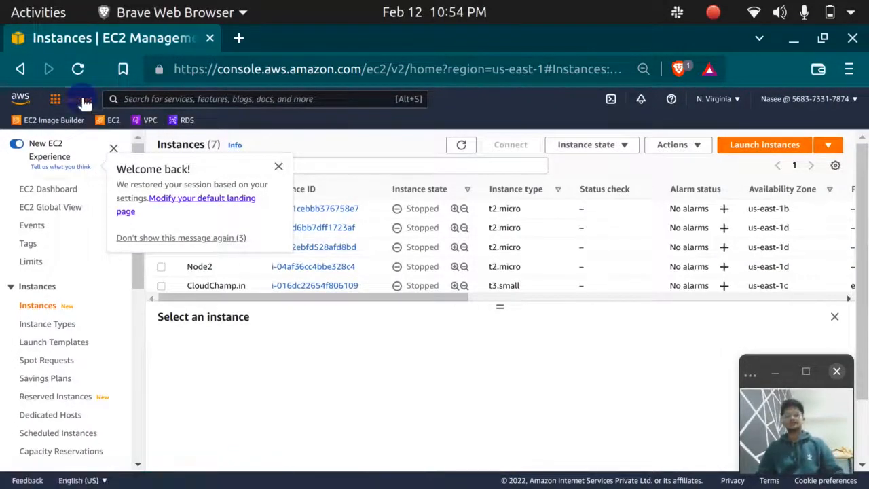
Step: Browse the Services catalogue briefly, then return to Console Home via the AWS logo
left_click(54, 97)
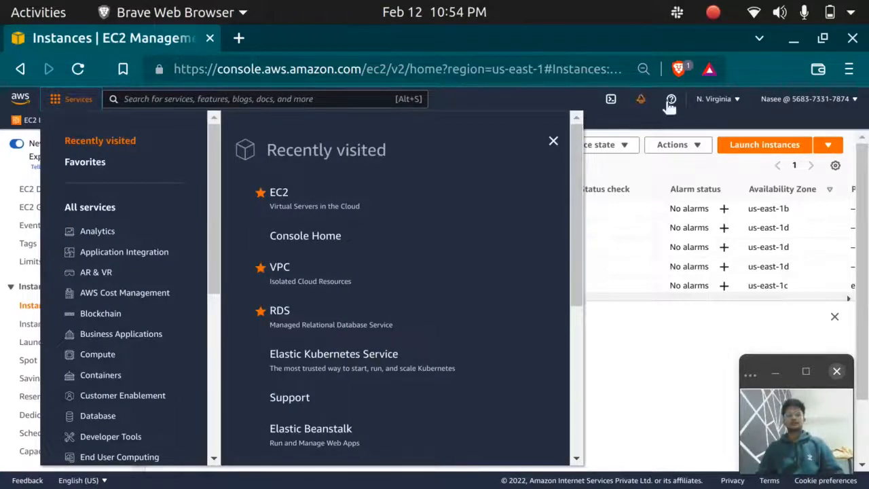
left_click(554, 140)
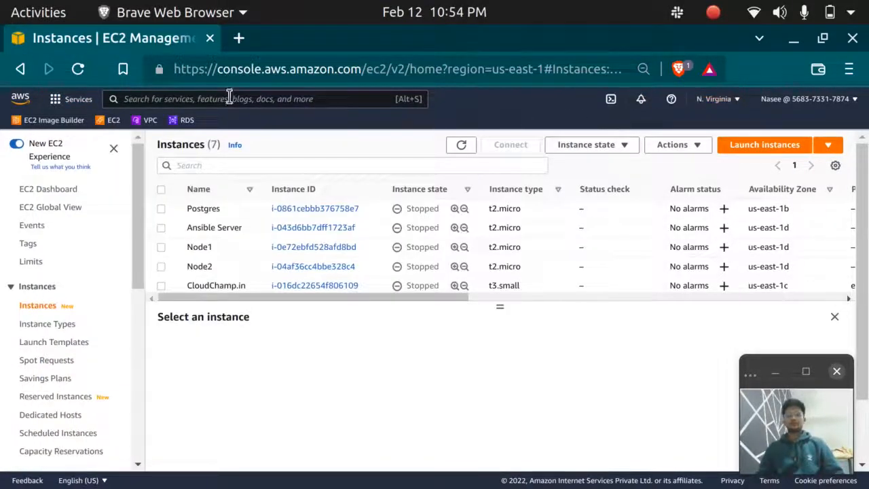
left_click(19, 98)
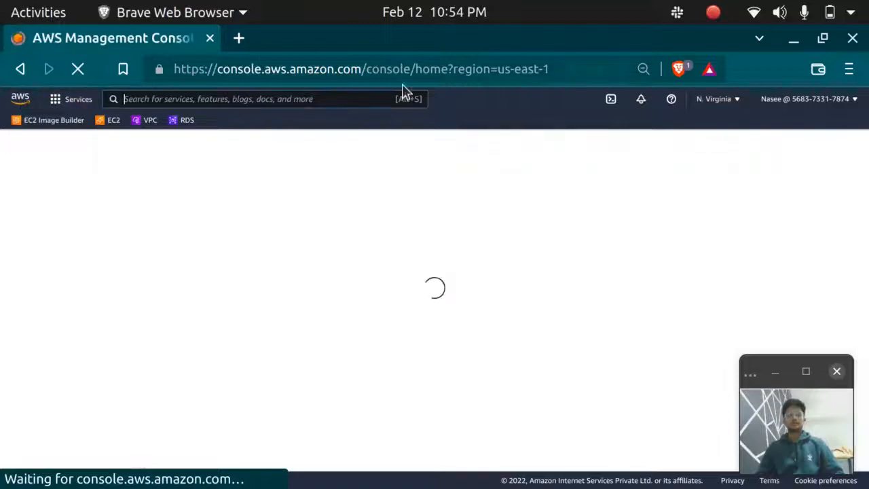
Step: Look through the AWS regions list from the region menu
left_click(713, 98)
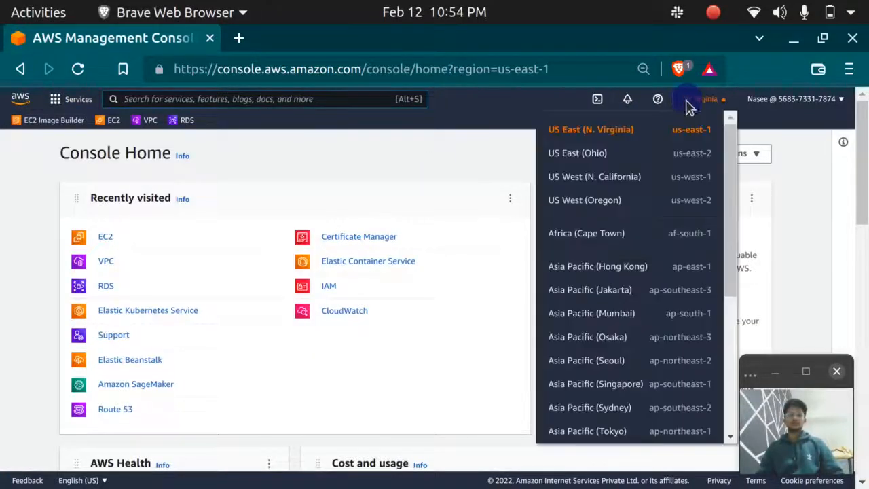
scroll("down", 3)
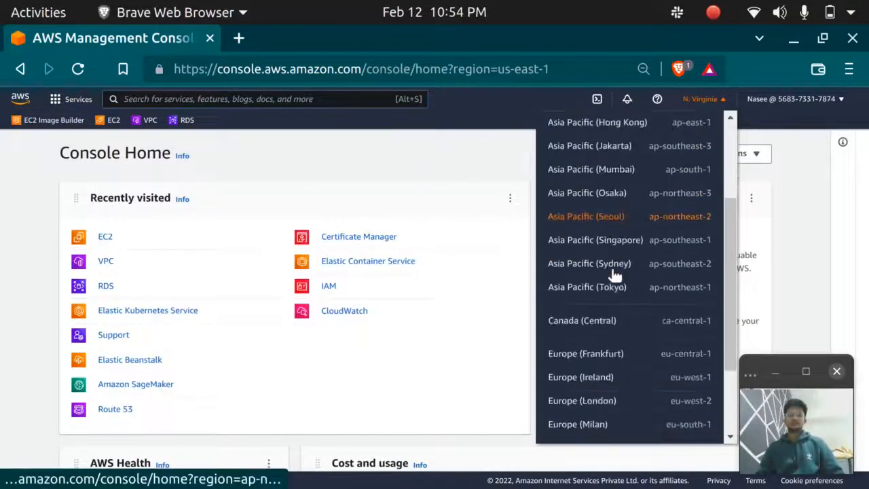
scroll("down", 3)
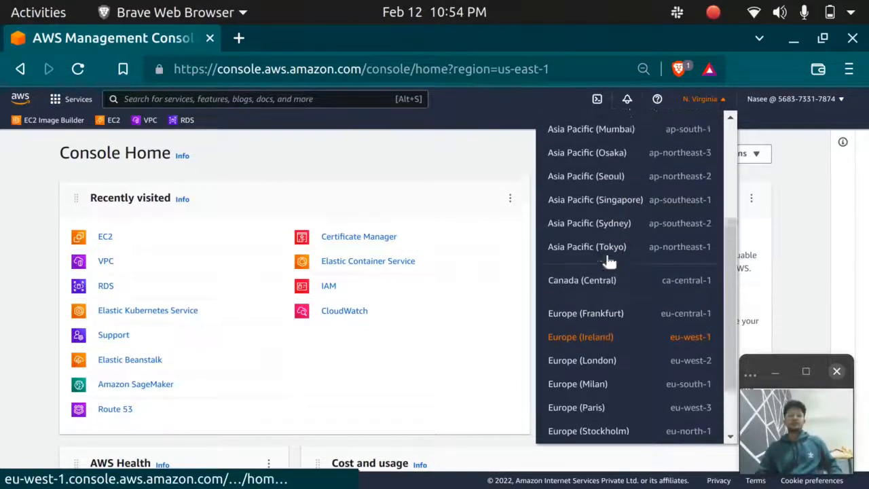
scroll("up", 3)
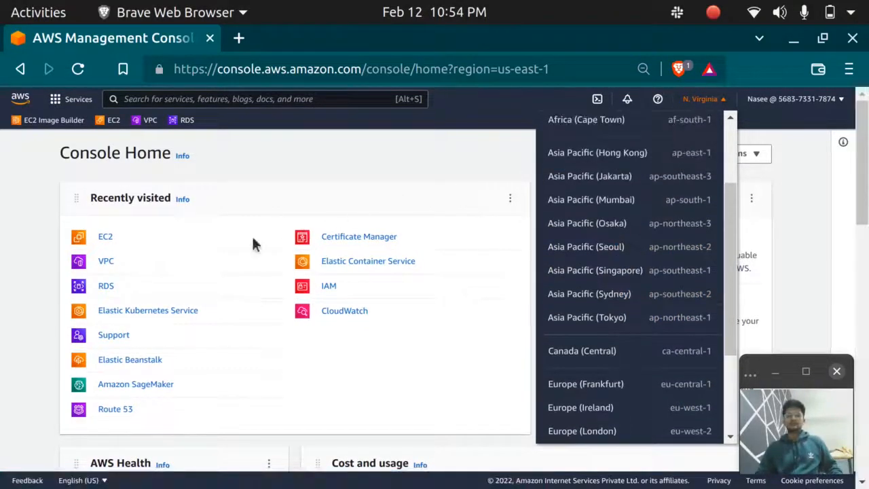
mouse_move(197, 228)
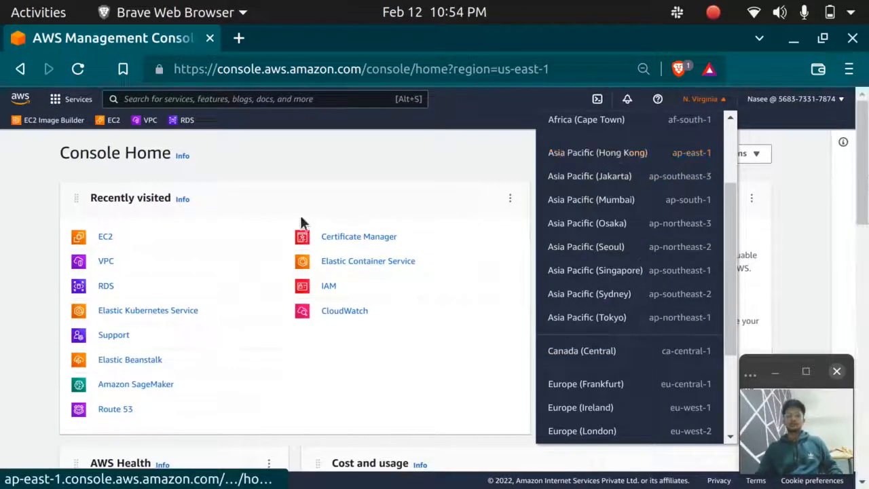
mouse_move(339, 302)
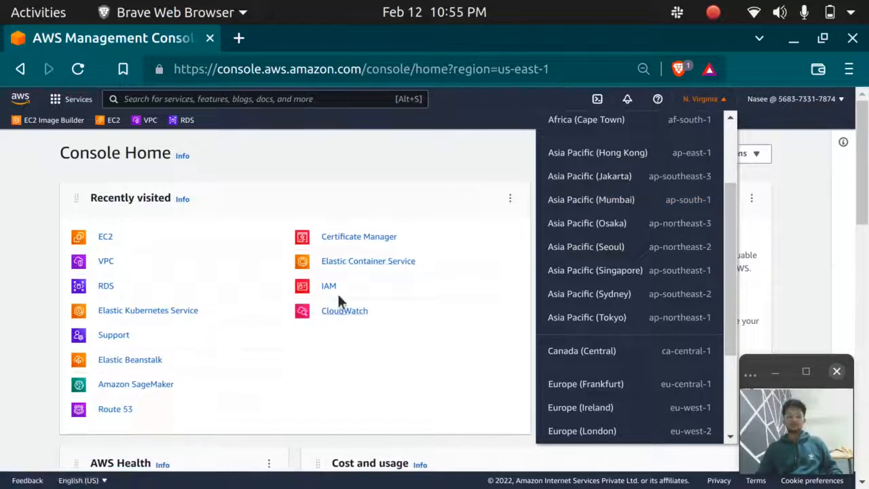
mouse_move(133, 386)
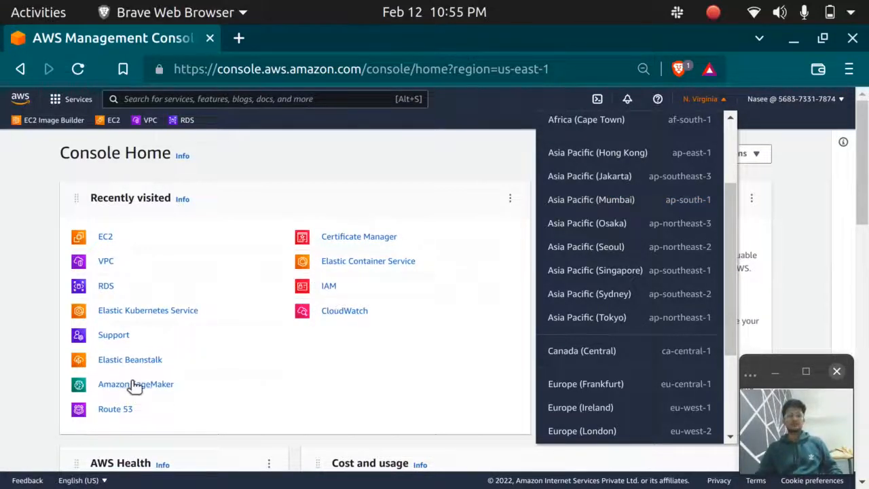
mouse_move(301, 296)
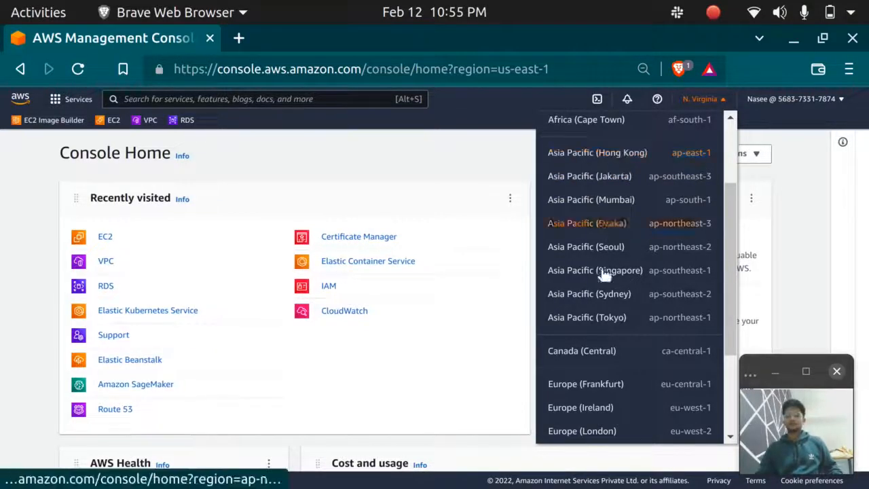
Step: Review the Console Home widgets down to Explore AWS and start a new browser tab
scroll("down", 3)
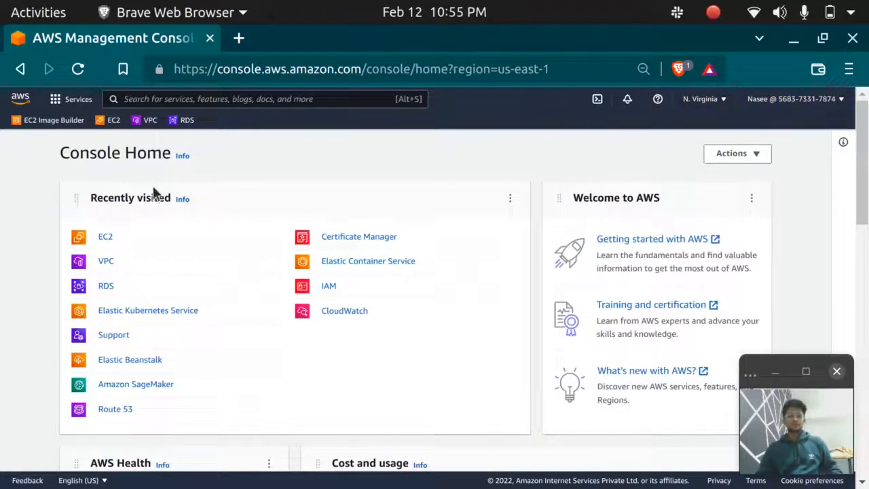
scroll("down", 3)
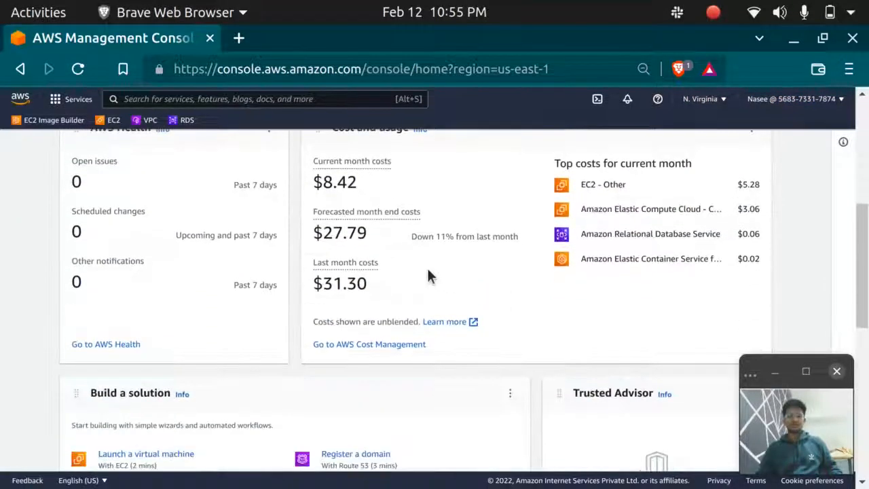
scroll("down", 3)
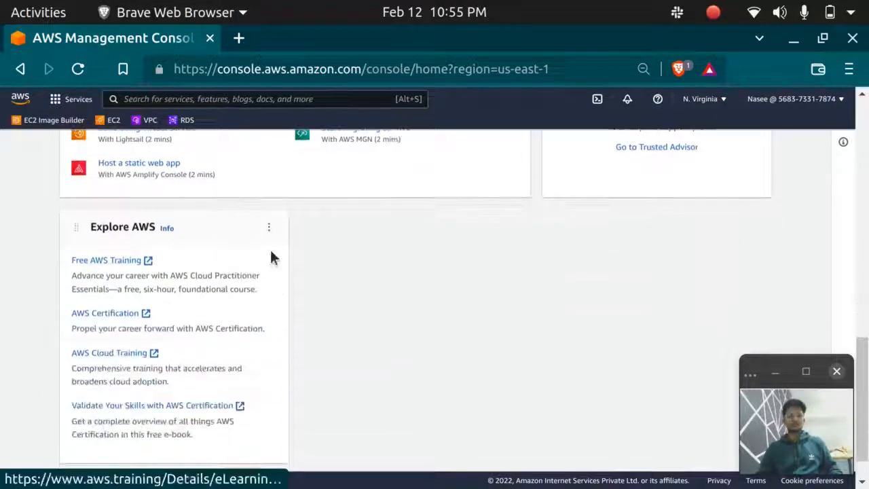
scroll("down", 3)
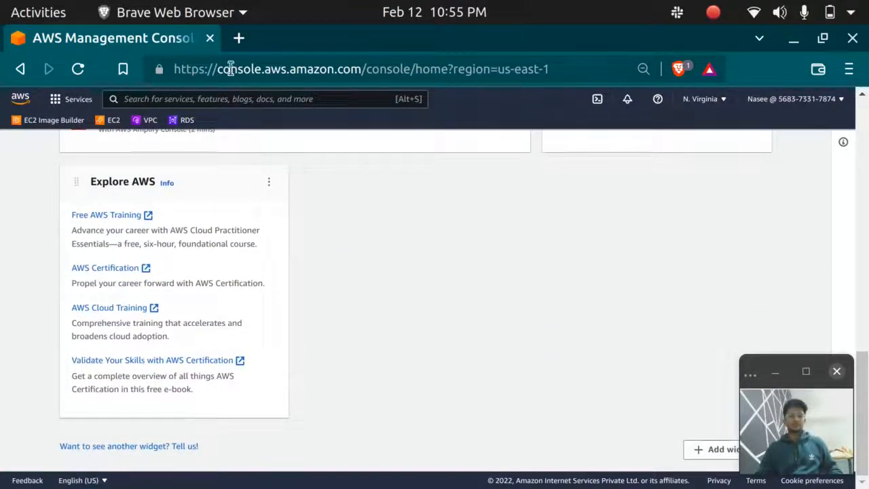
left_click(239, 38)
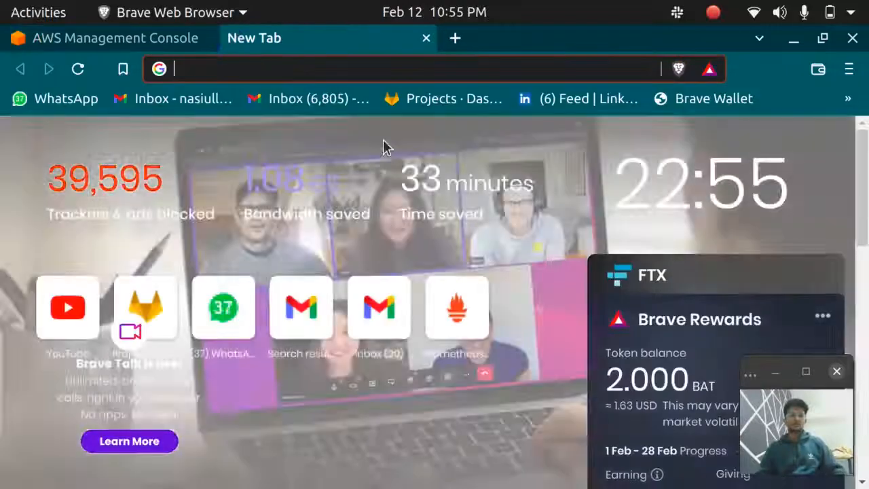
Step: Search Google for 'aws free tier', visit the AWS Free Tier page, then switch back to the console tab
type("aws management console")
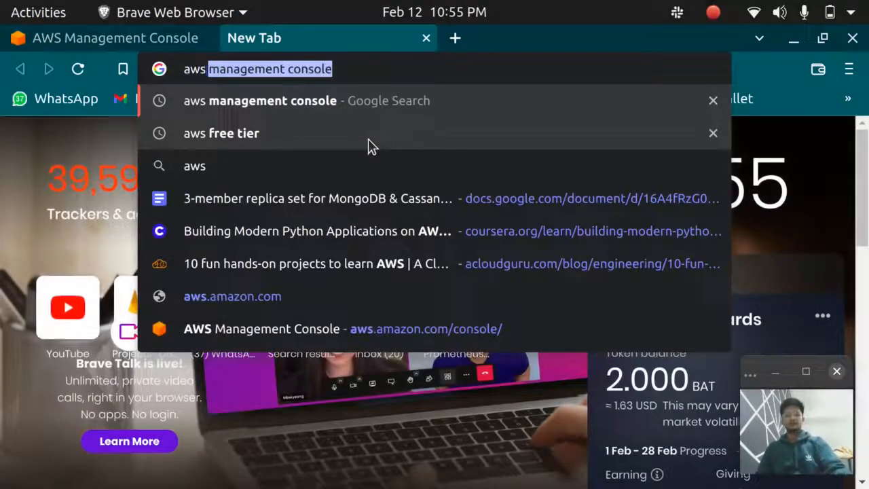
left_click(220, 133)
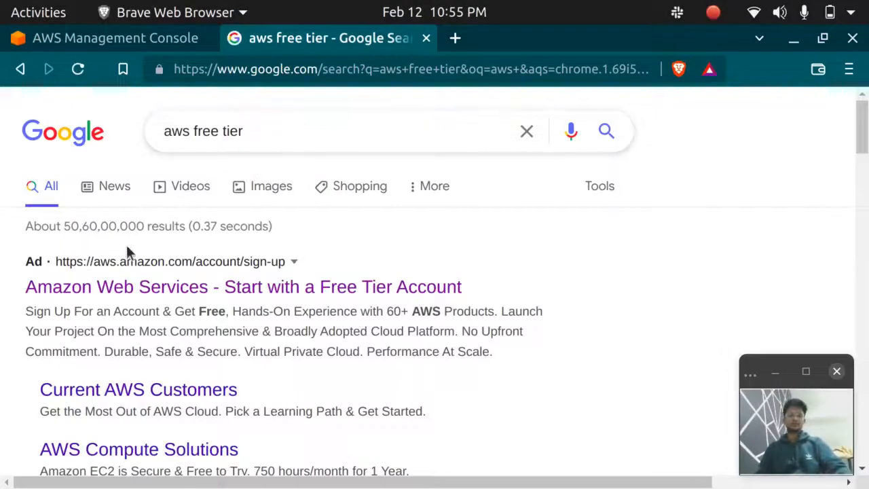
left_click(241, 287)
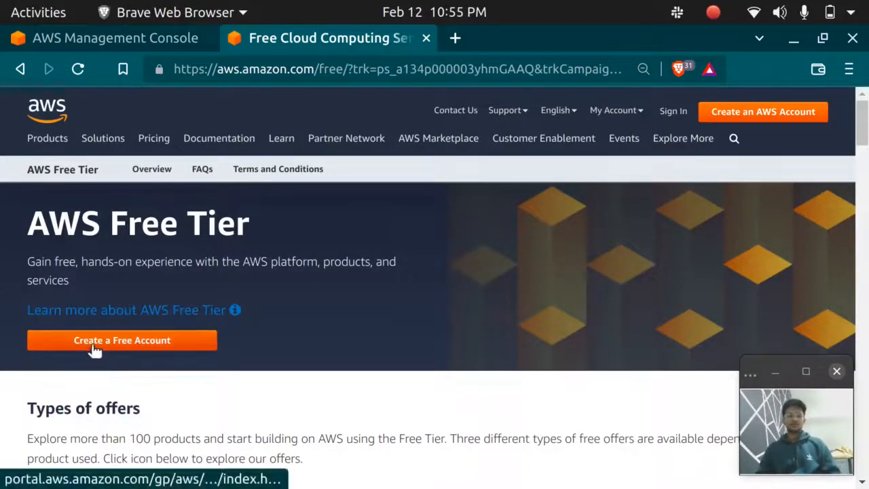
left_click(102, 38)
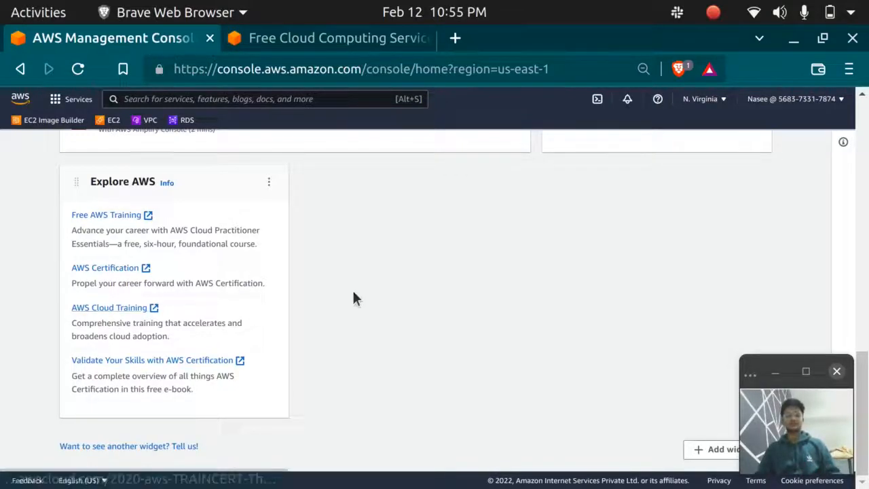
scroll("up", 3)
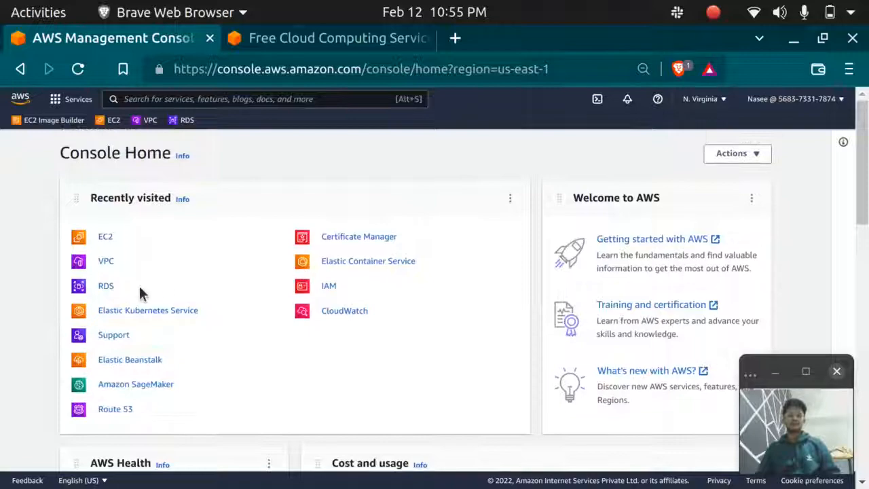
mouse_move(152, 250)
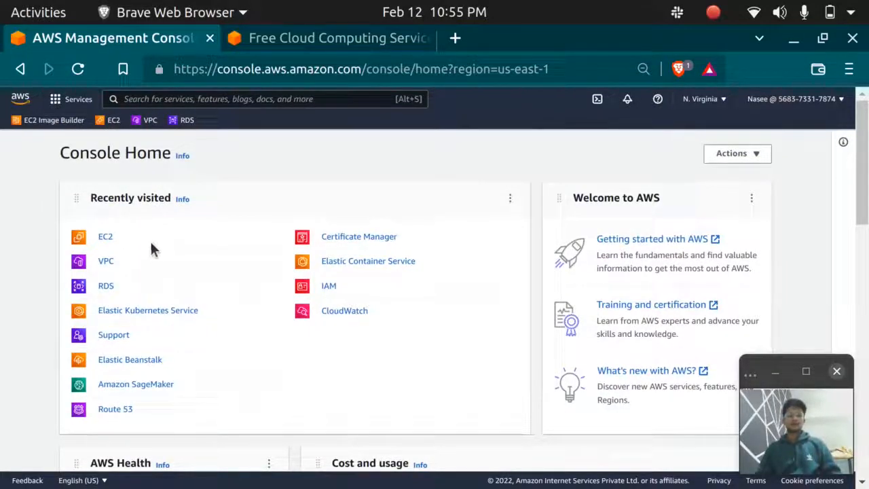
mouse_move(598, 77)
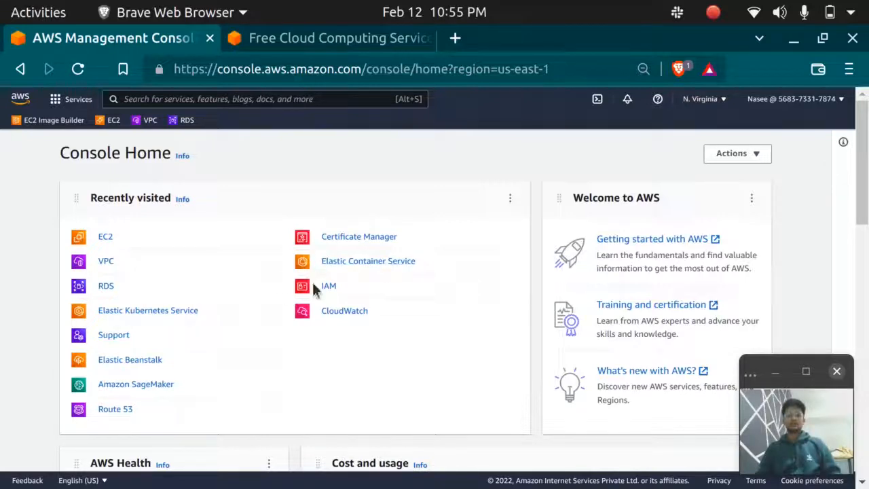
mouse_move(467, 250)
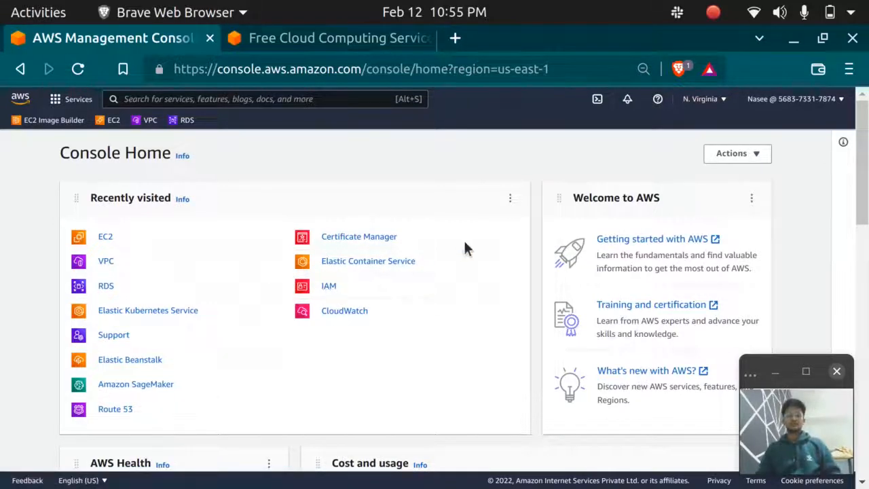